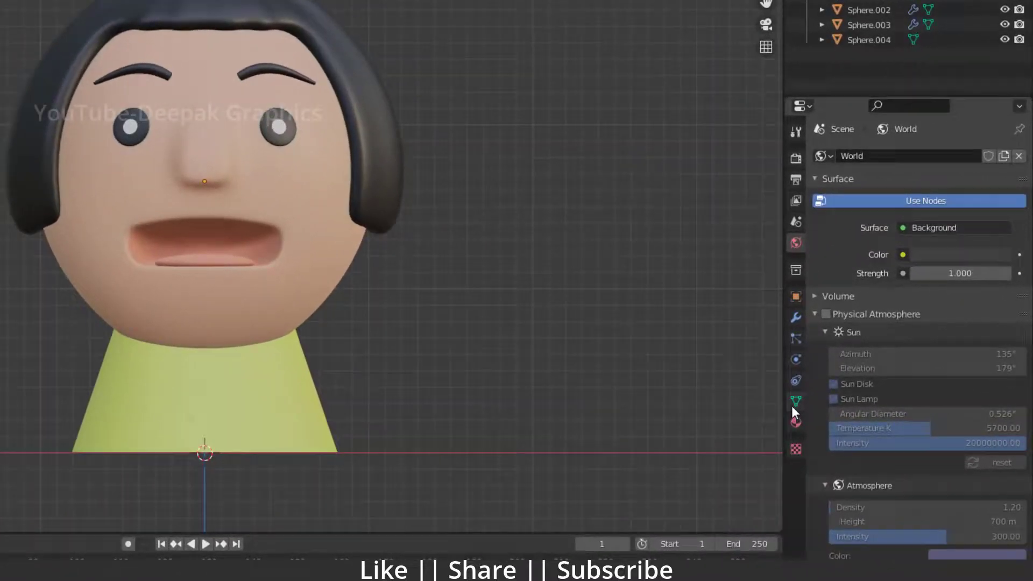
Add a Basis shape key to the head Sphere mesh in Object Data Properties.
{"action": "left_click", "coordinate": [795, 401]}
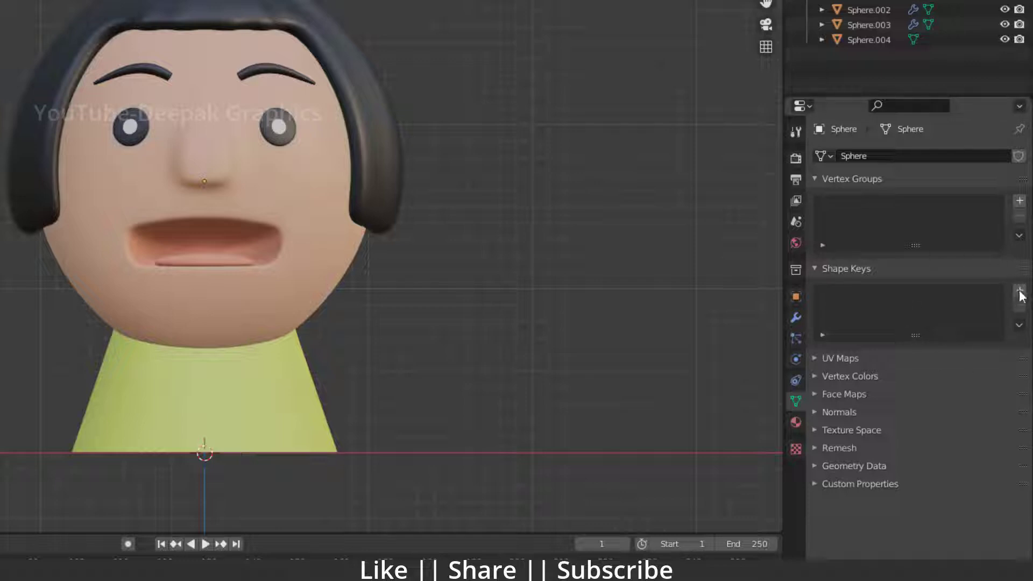
{"action": "left_click", "coordinate": [1019, 293]}
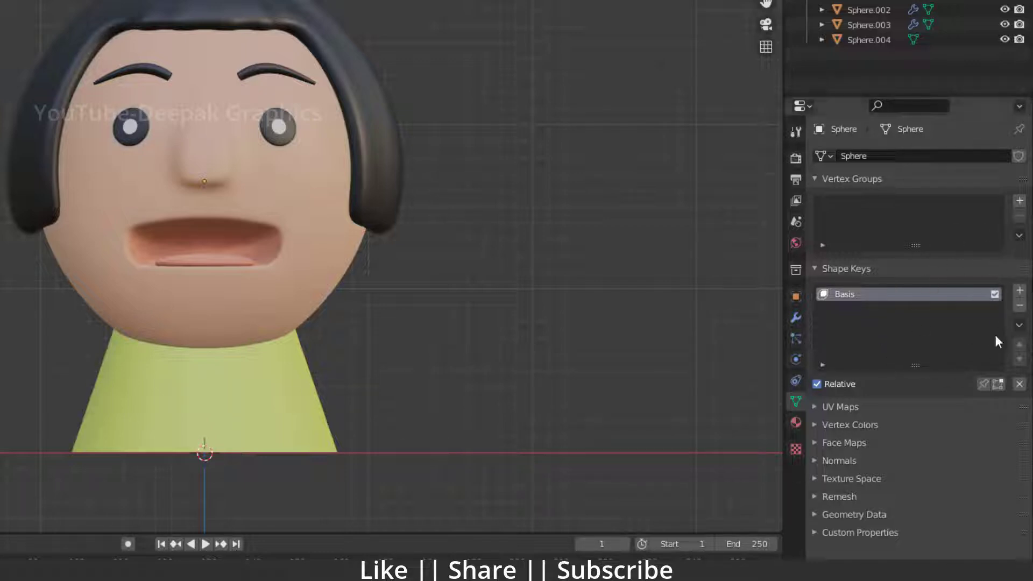
Add a second shape key and rename it 'Open And Close'.
{"action": "left_click", "coordinate": [1019, 294]}
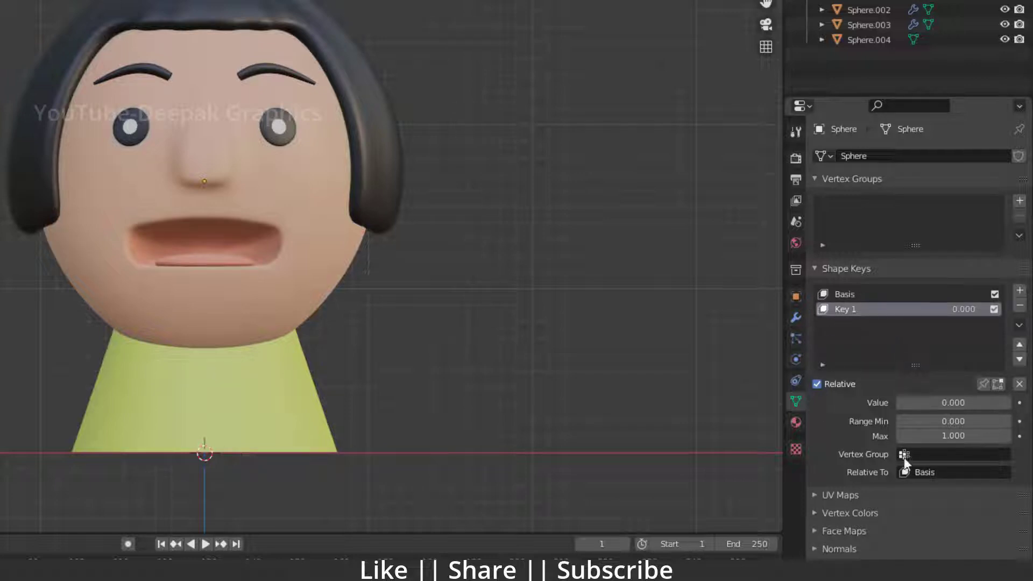
{"action": "mouse_move", "coordinate": [826, 332]}
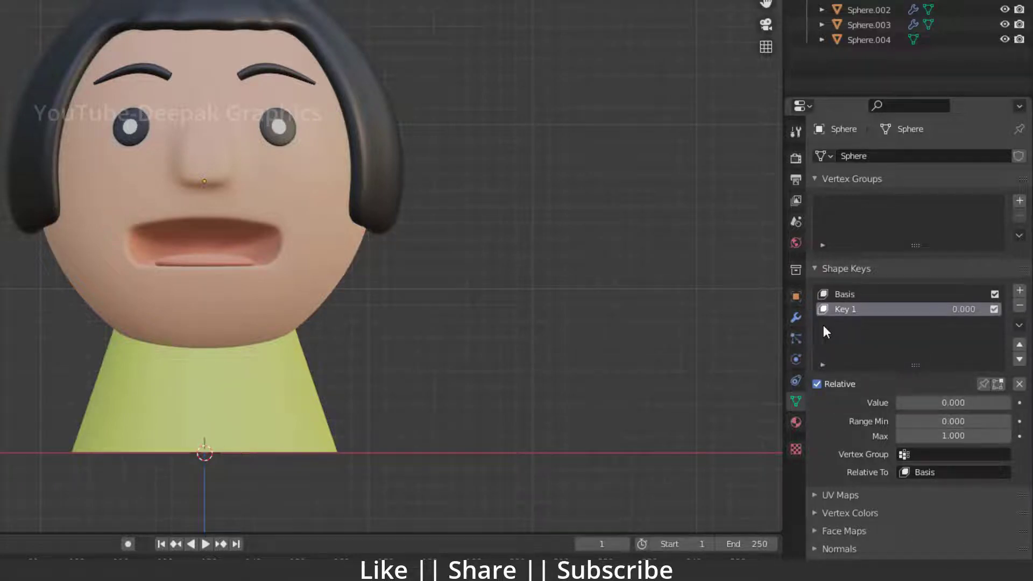
{"action": "double_click", "coordinate": [846, 309]}
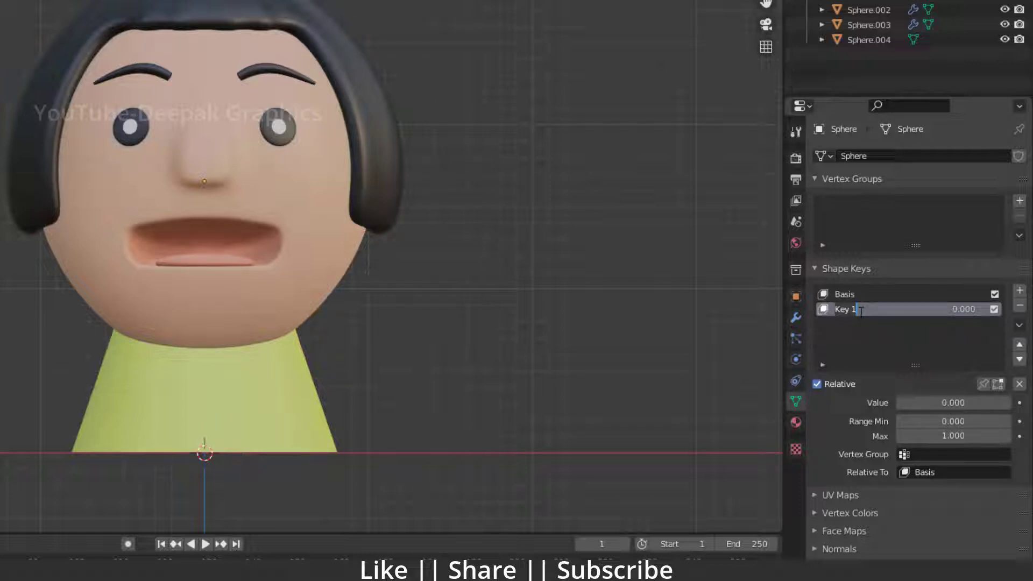
{"action": "type", "text": "Open"}
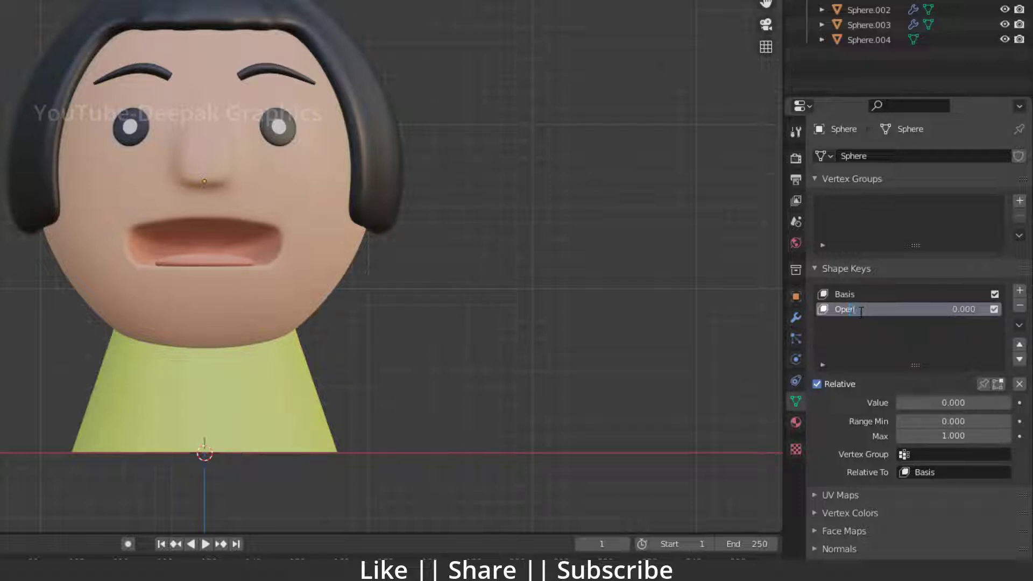
{"action": "type", "text": "And C"}
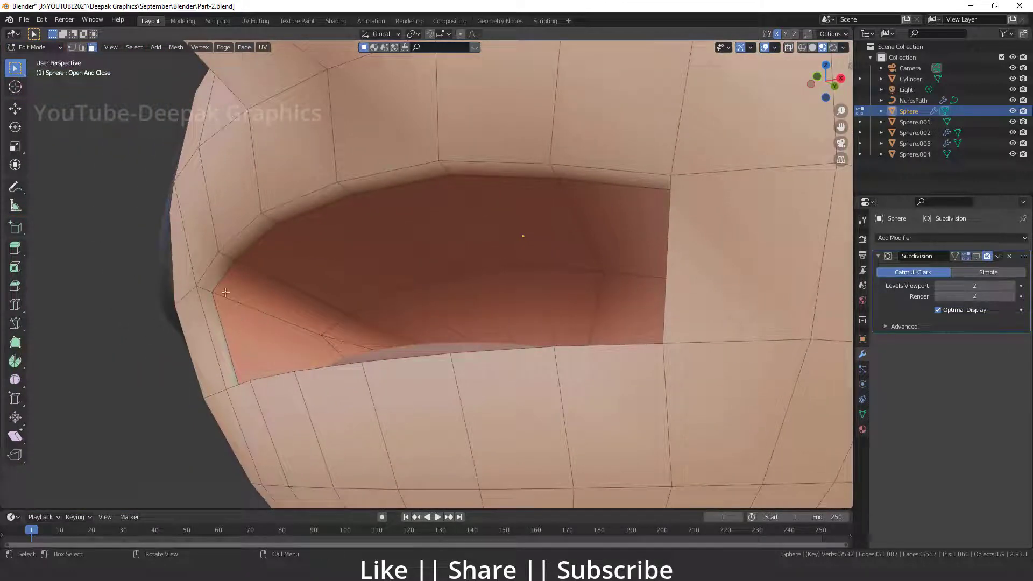
Select the mouth rim vertices on the Open And Close key to scale them down vertically.
{"action": "left_click", "coordinate": [217, 270]}
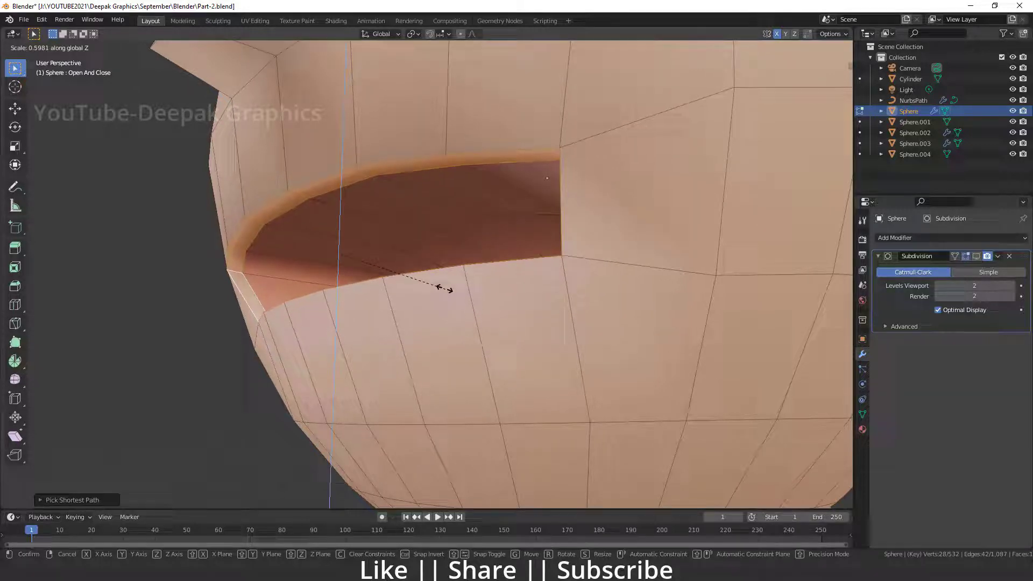
{"action": "mouse_move", "coordinate": [368, 253]}
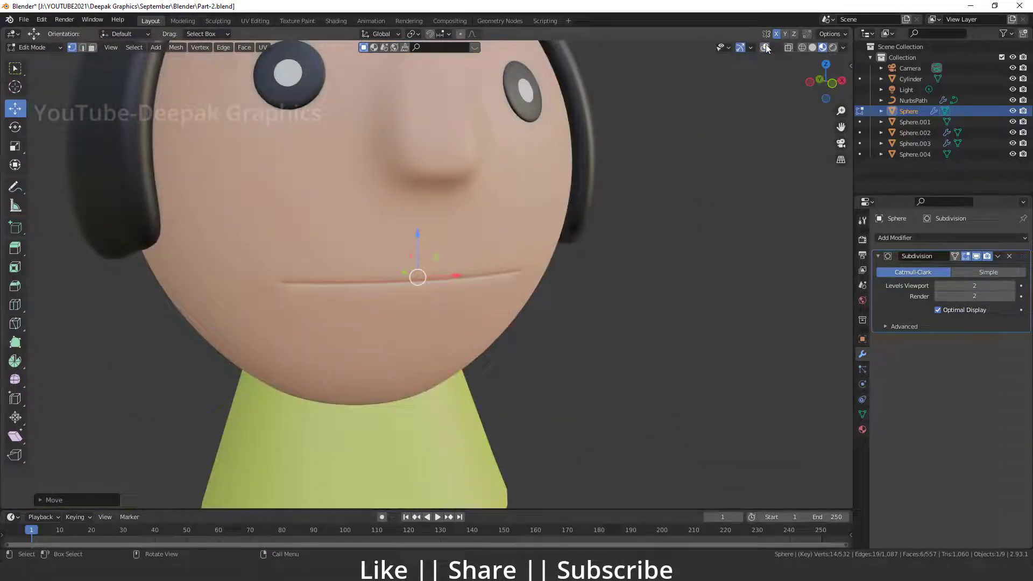
Return to Object Mode so the head shows its open mouth with the closed shape stored.
{"action": "left_click_drag", "start_coordinate": [418, 276], "coordinate": [418, 303]}
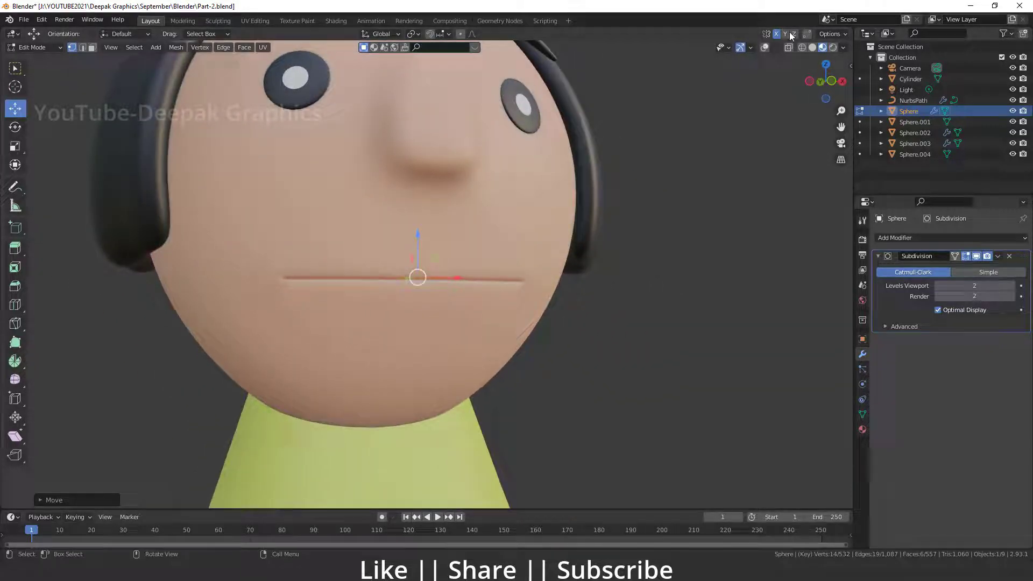
{"action": "key", "text": "Tab"}
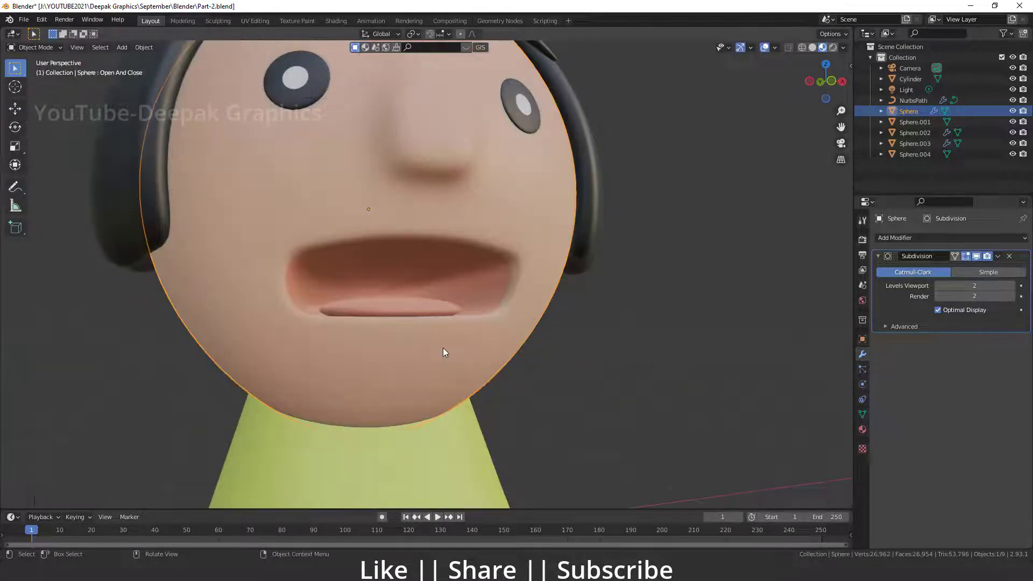